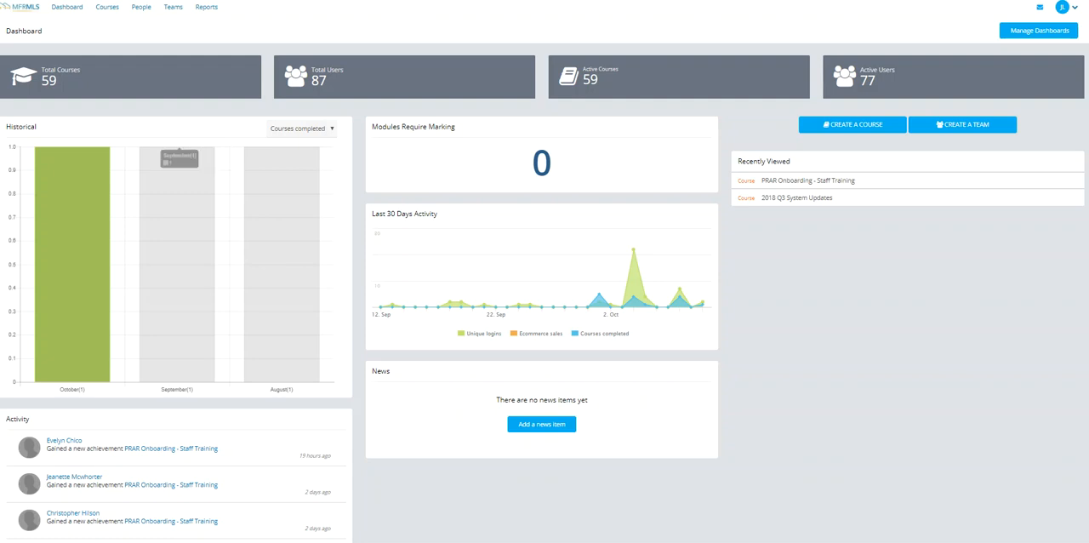
mouse_move(519, 303)
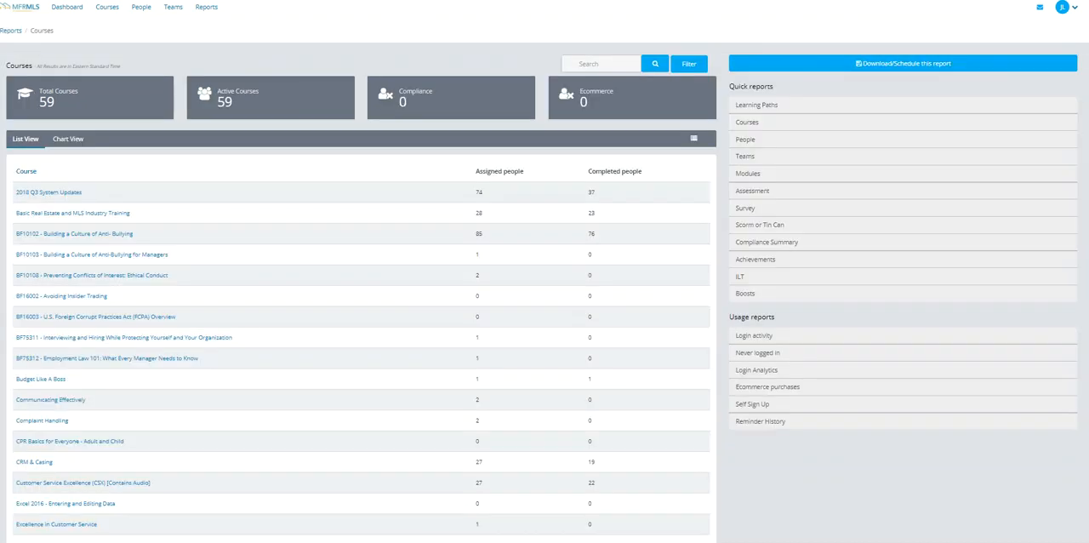
mouse_move(690, 63)
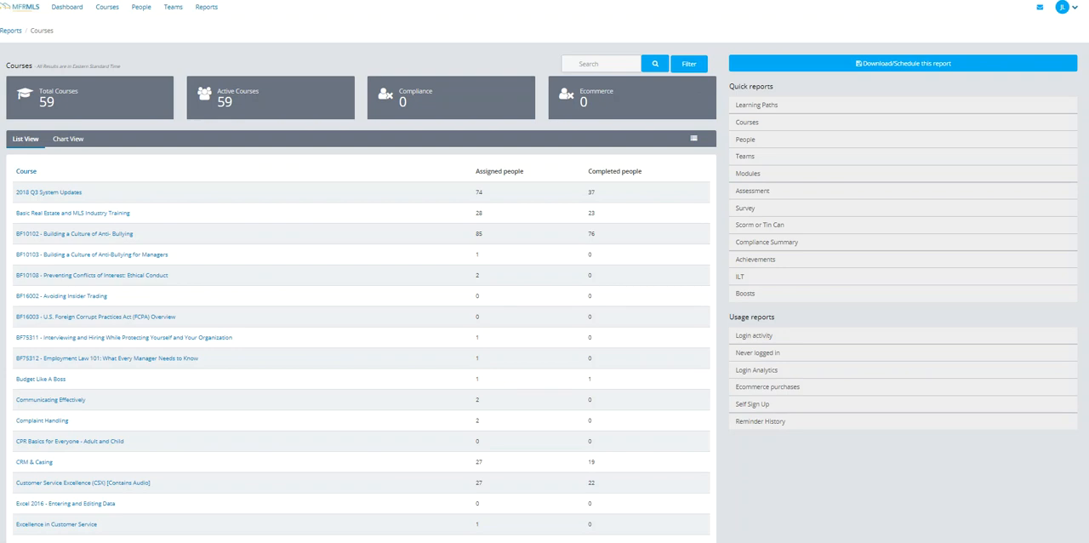
left_click(687, 63)
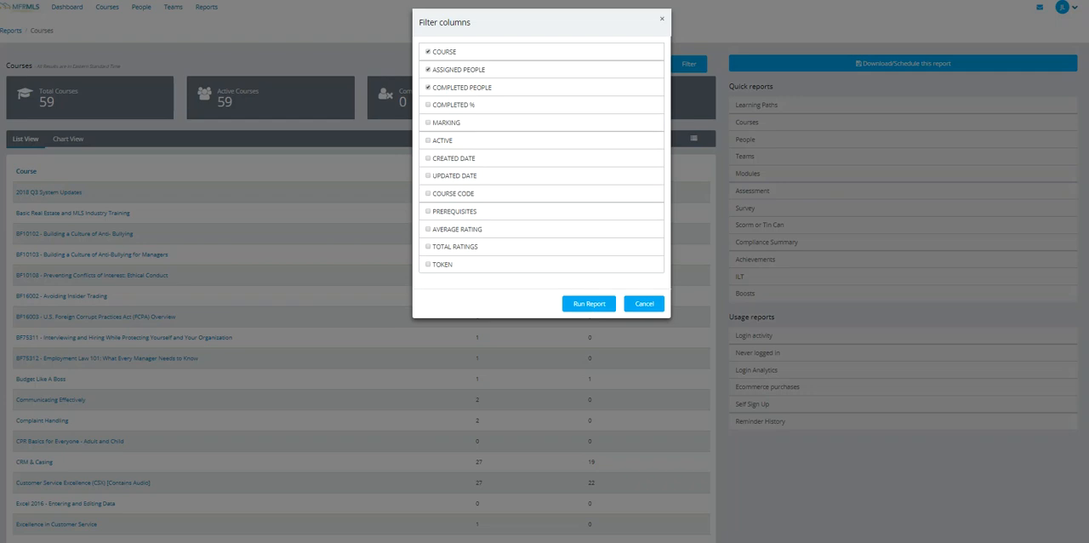
left_click(589, 303)
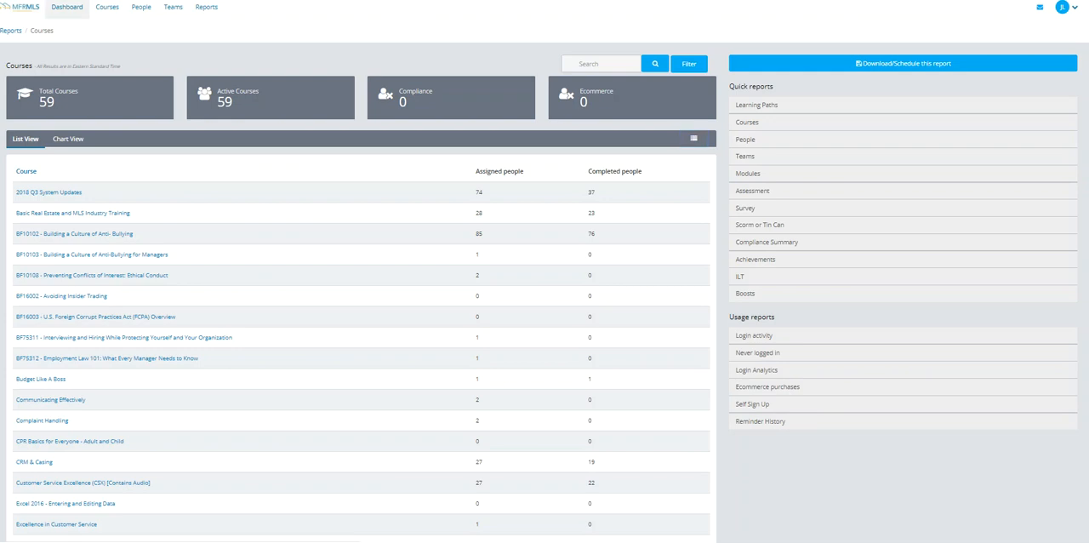
left_click(66, 6)
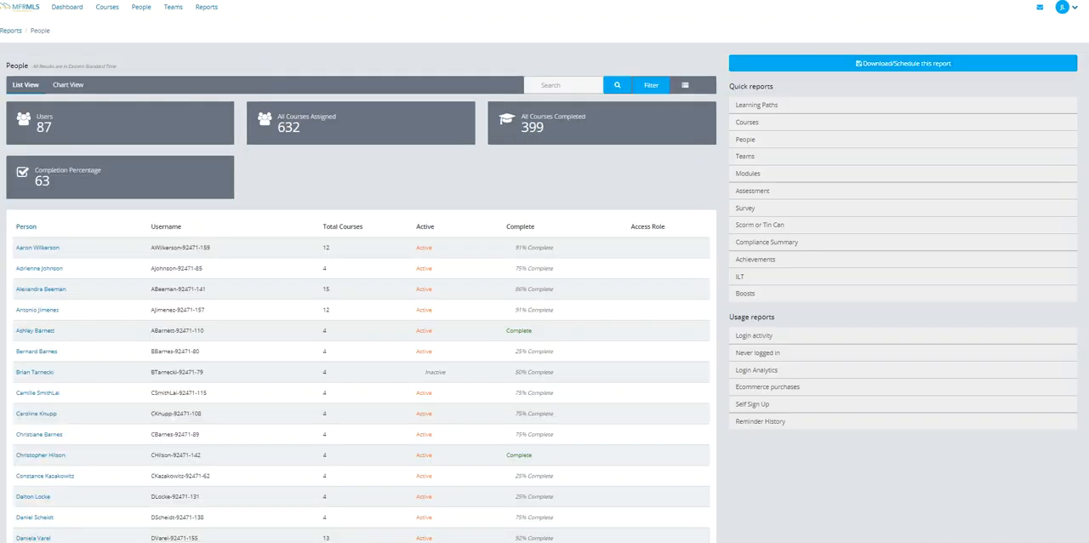
left_click(650, 85)
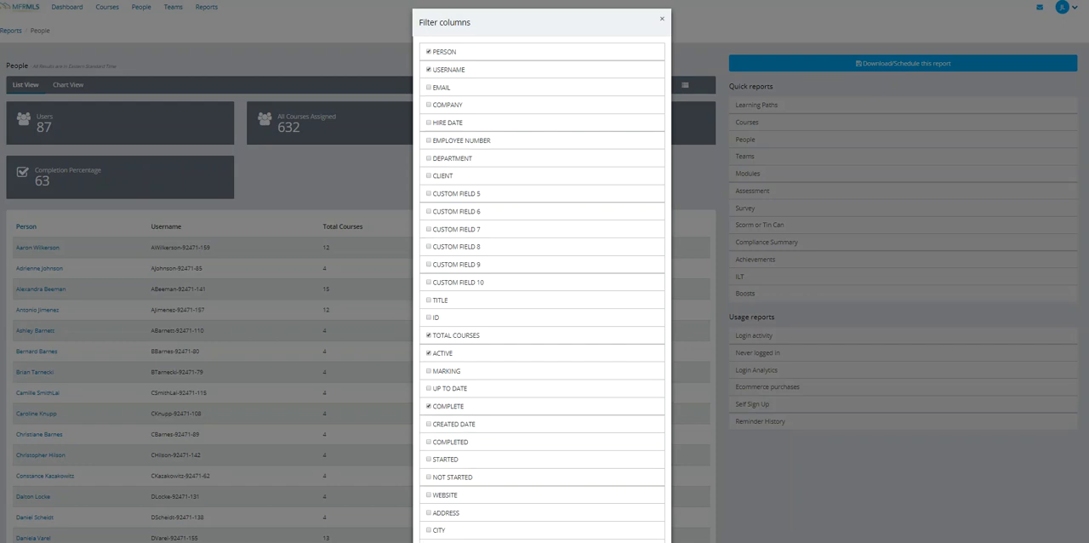
scroll("down", 3)
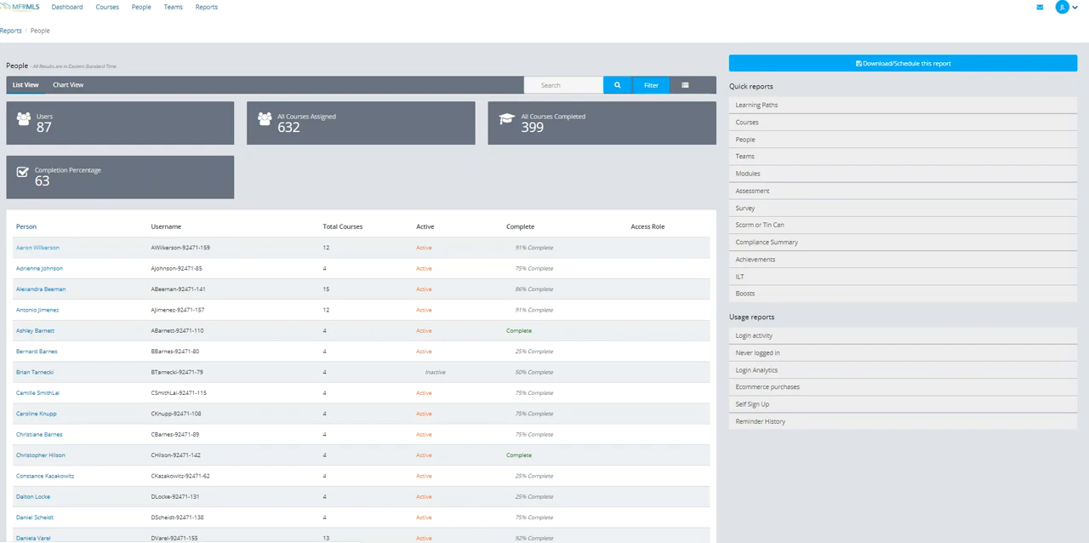
left_click(38, 248)
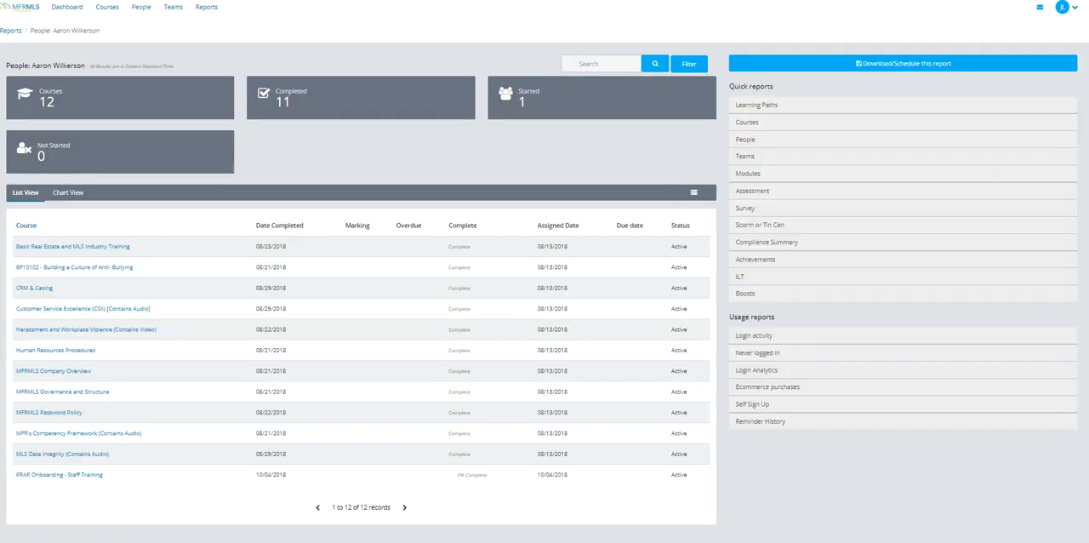